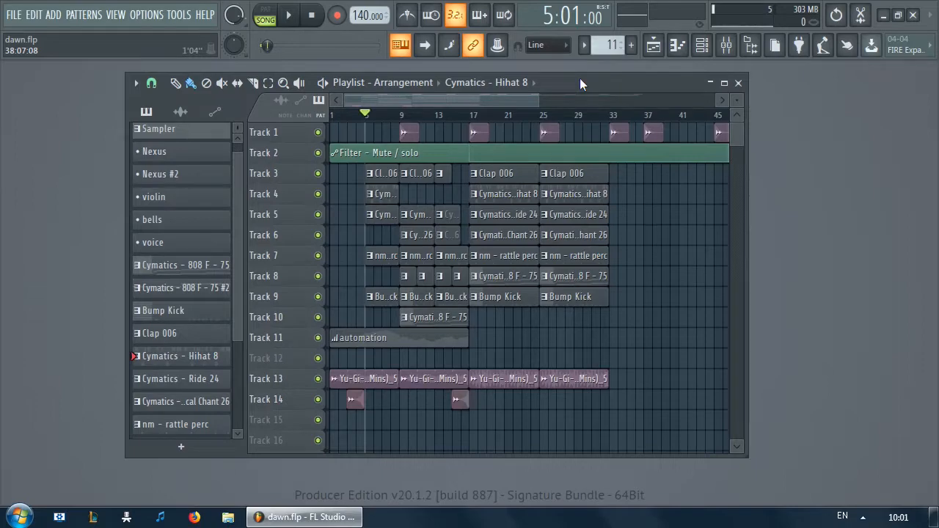
pyautogui.moveTo(584, 90)
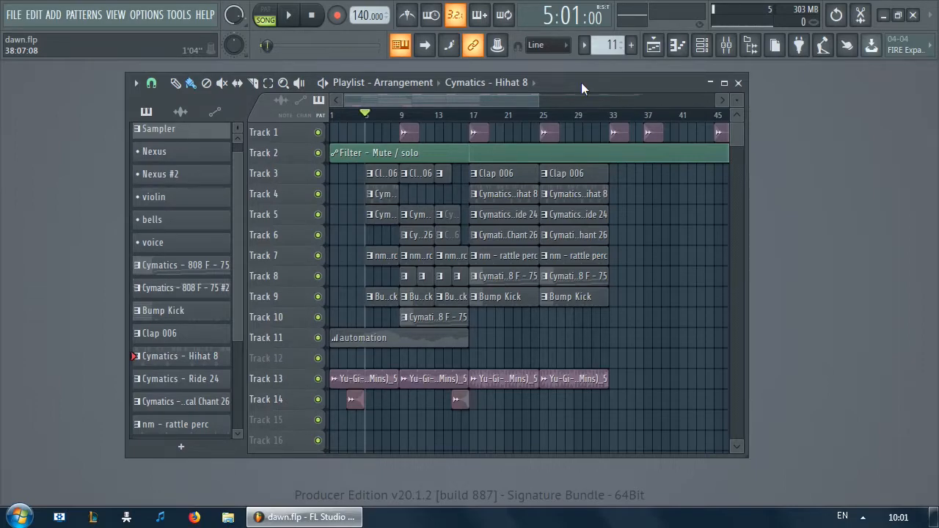
pyautogui.moveTo(560, 72)
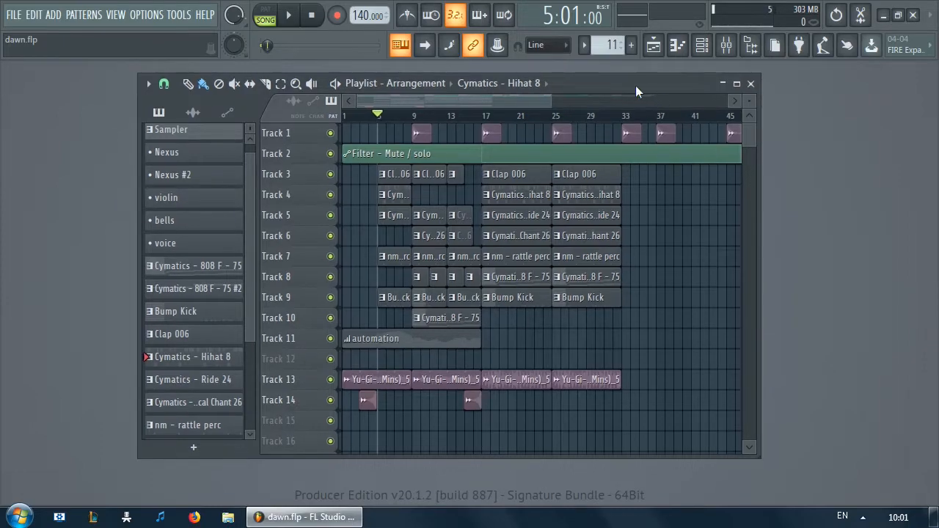
# Step: Maximize the Playlist window so the Cymatics clip names are readable
pyautogui.click(735, 82)
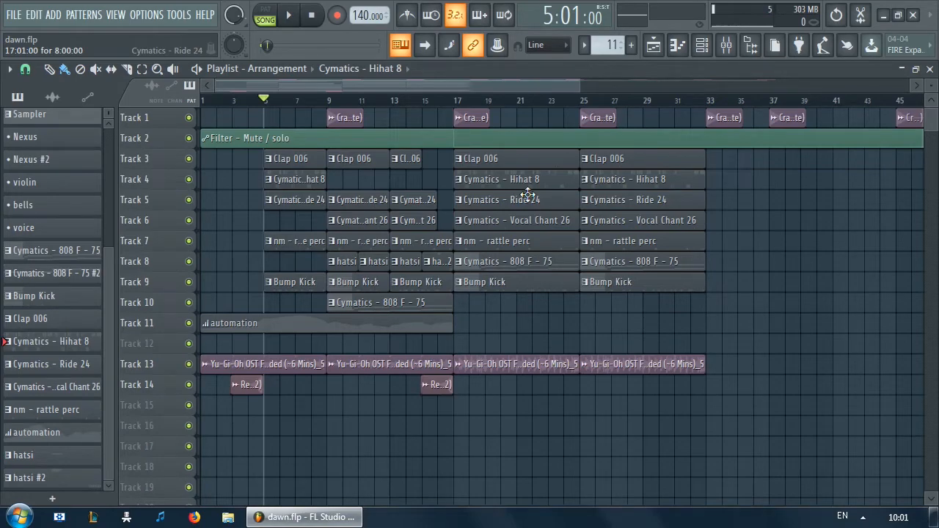
pyautogui.click(901, 15)
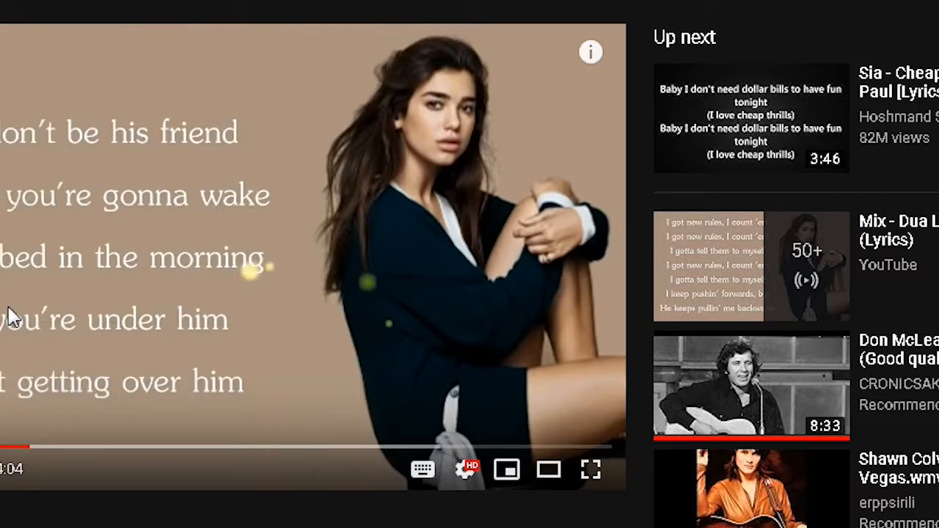
pyautogui.moveTo(359, 264)
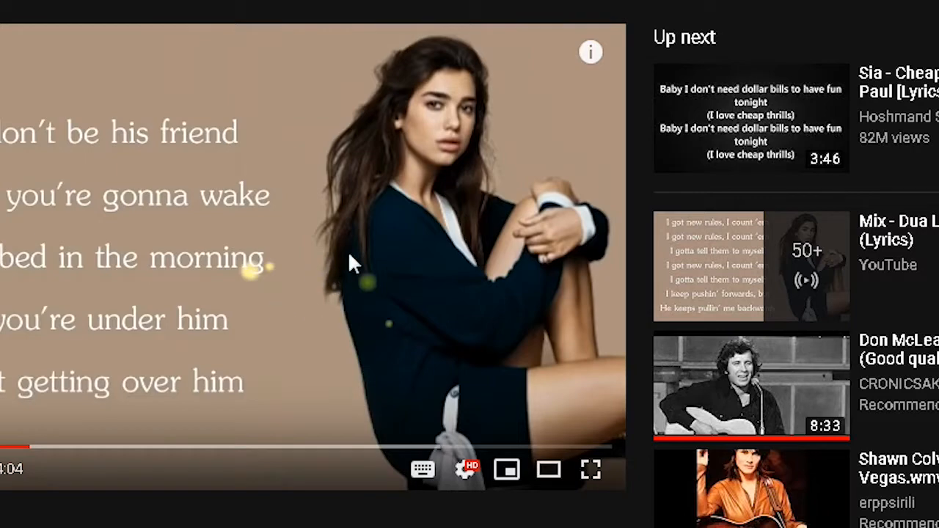
pyautogui.moveTo(323, 40)
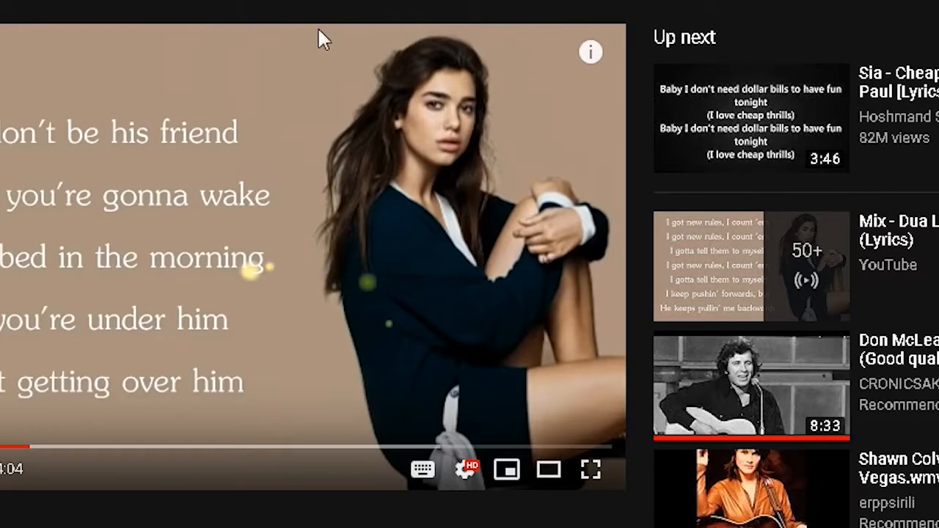
pyautogui.moveTo(8, 293)
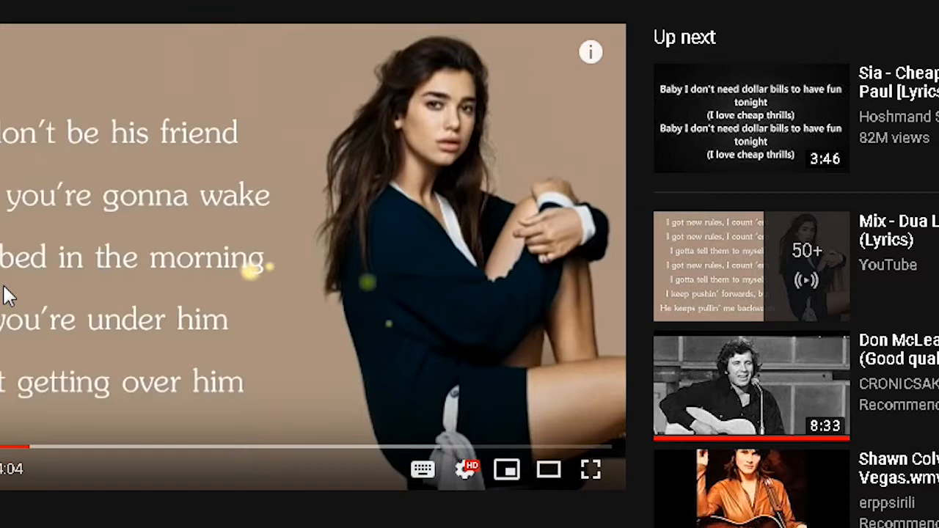
pyautogui.moveTo(47, 350)
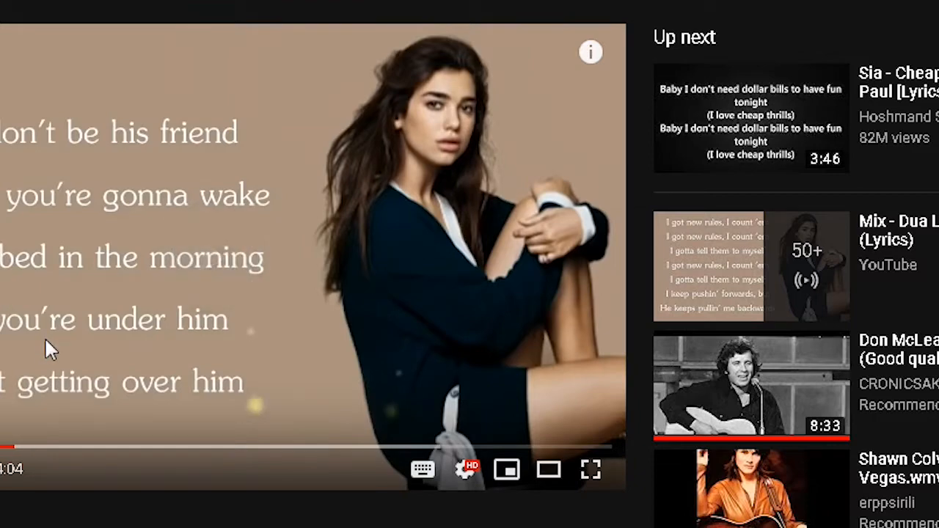